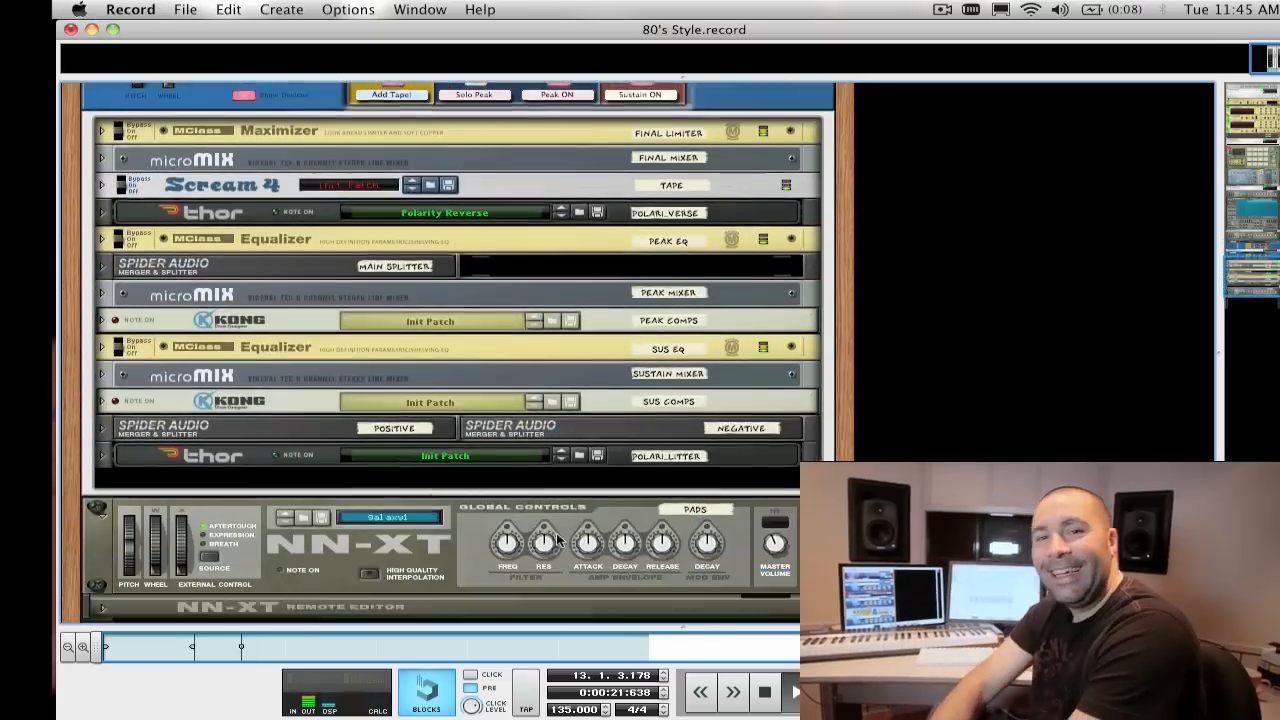
scroll(down, 3)
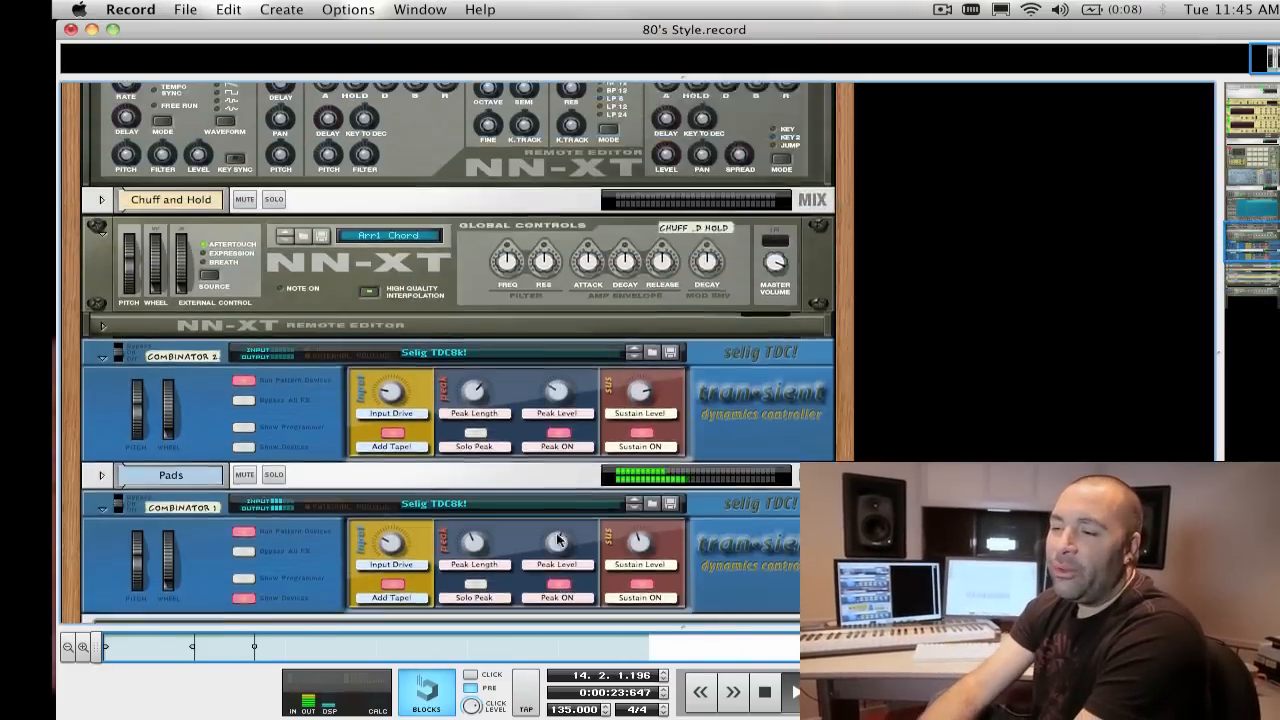